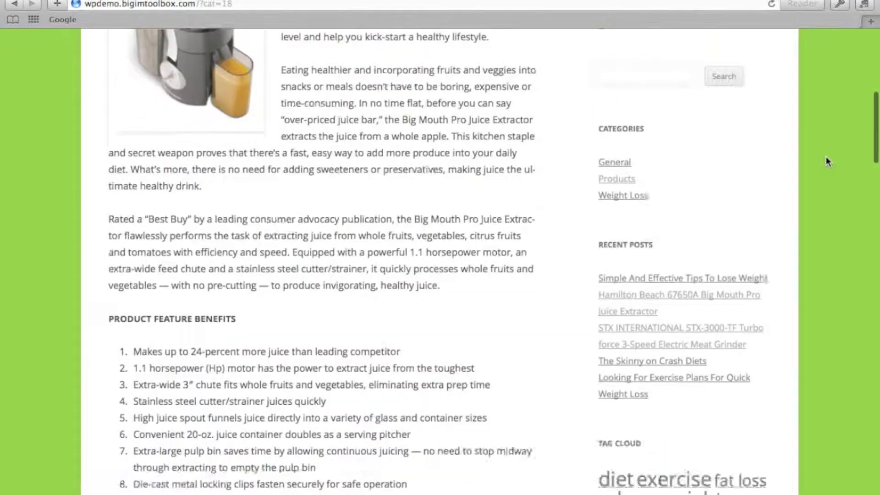
- Leave the live blog and start a blank Add New Post editor from Posts in the dashboard
{"action": "scroll", "scroll_direction": "down", "scroll_amount": 3}
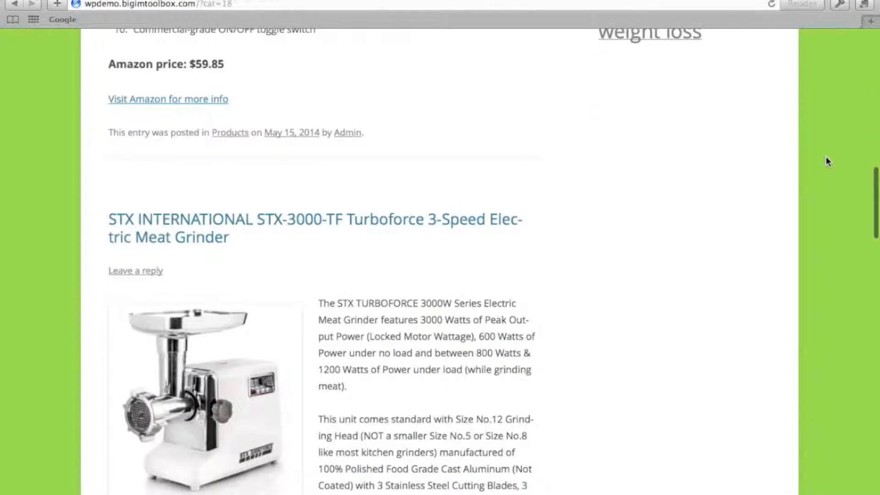
{"action": "scroll", "scroll_direction": "down", "scroll_amount": 3}
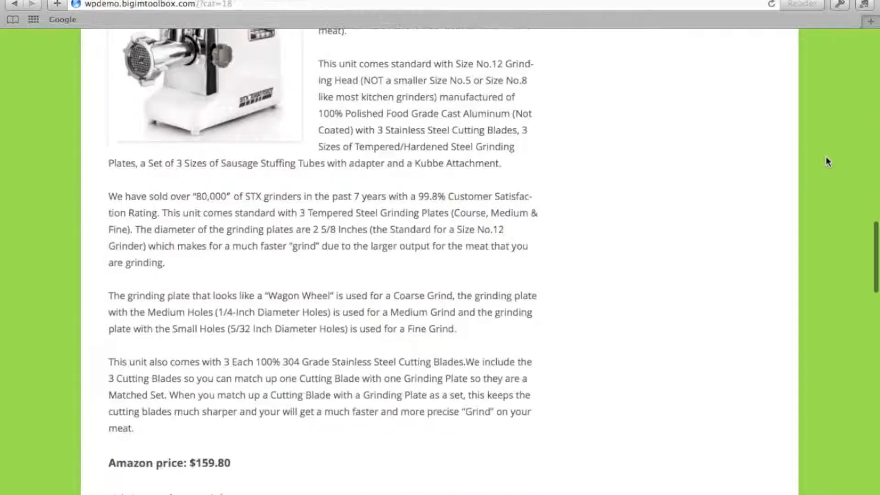
{"action": "scroll", "scroll_direction": "down", "scroll_amount": 3}
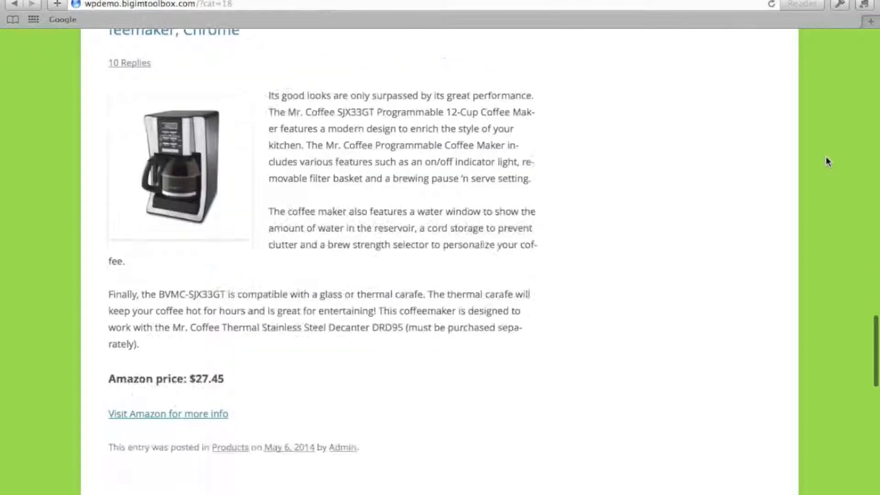
{"action": "scroll", "scroll_direction": "down", "scroll_amount": 3}
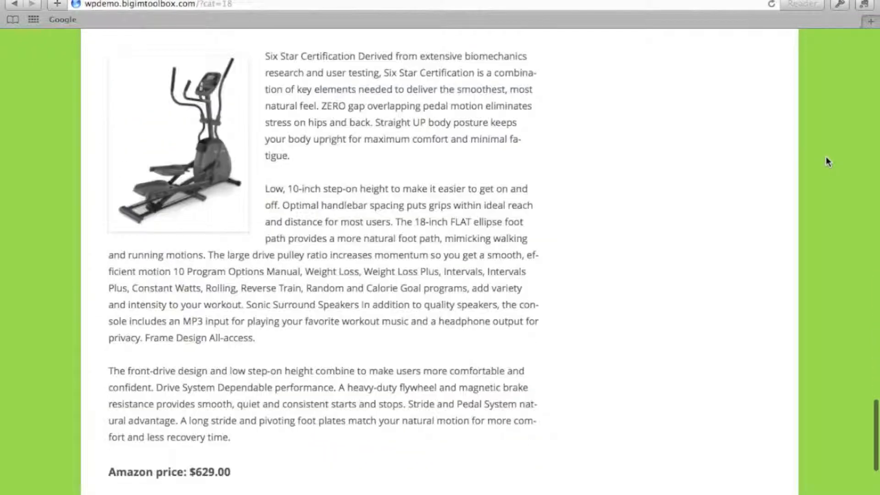
{"action": "scroll", "scroll_direction": "down", "scroll_amount": 3}
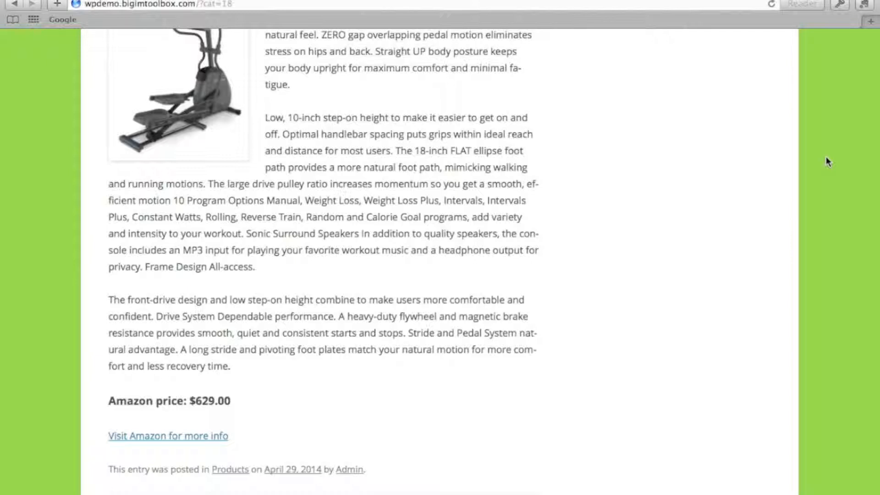
{"action": "mouse_move", "coordinate": [700, 122]}
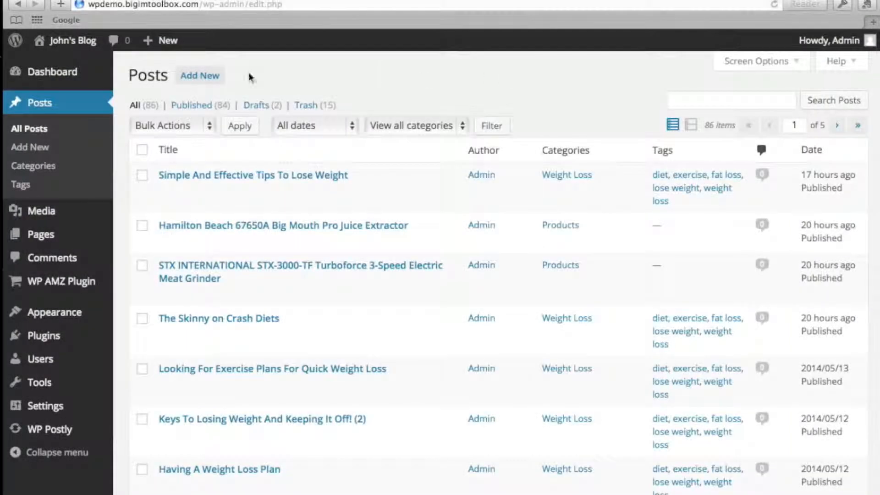
{"action": "left_click", "coordinate": [199, 75]}
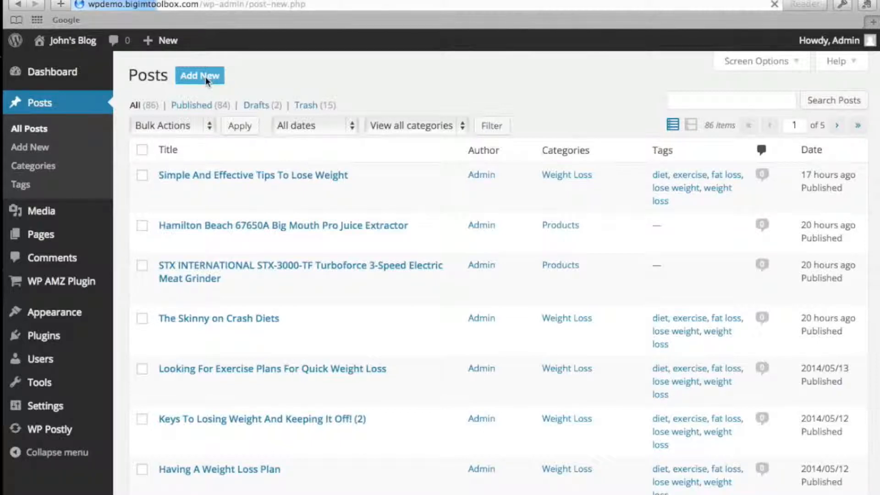
{"action": "left_click", "coordinate": [200, 75]}
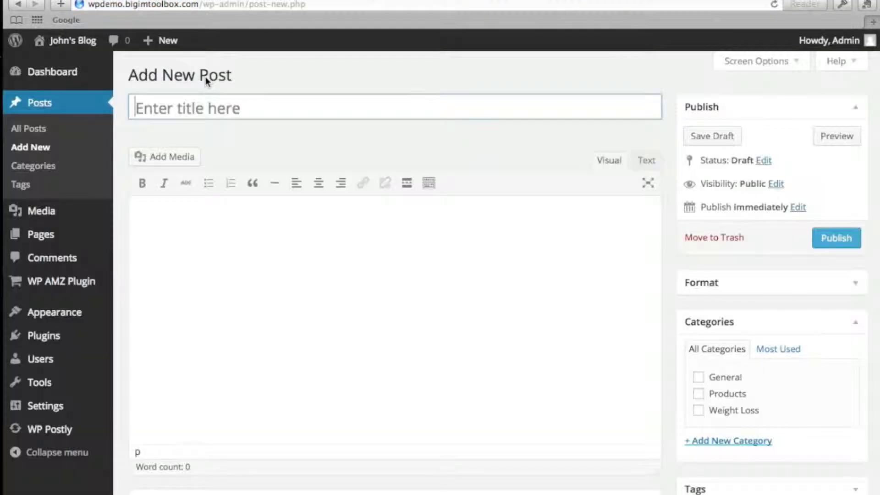
- Search 'coffee machine' in the WP AMZ Plugin box and browse the priced Amazon results
{"action": "scroll", "scroll_direction": "down", "scroll_amount": 3}
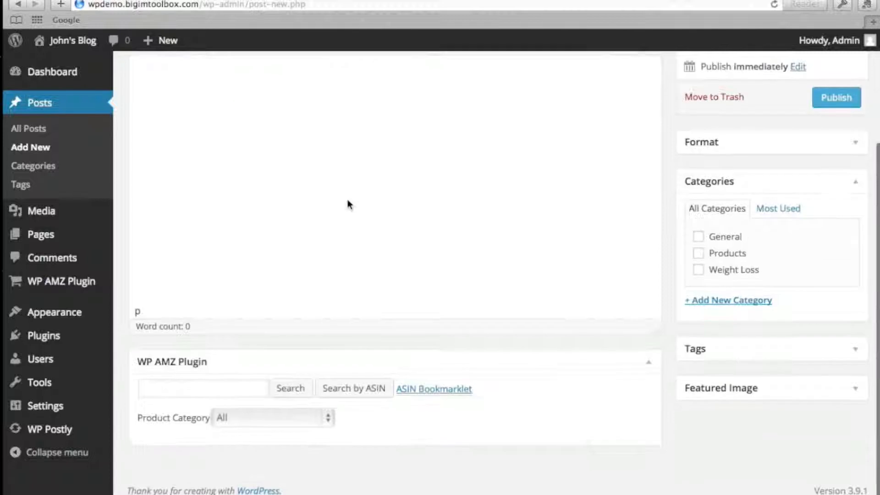
{"action": "type", "text": "c"}
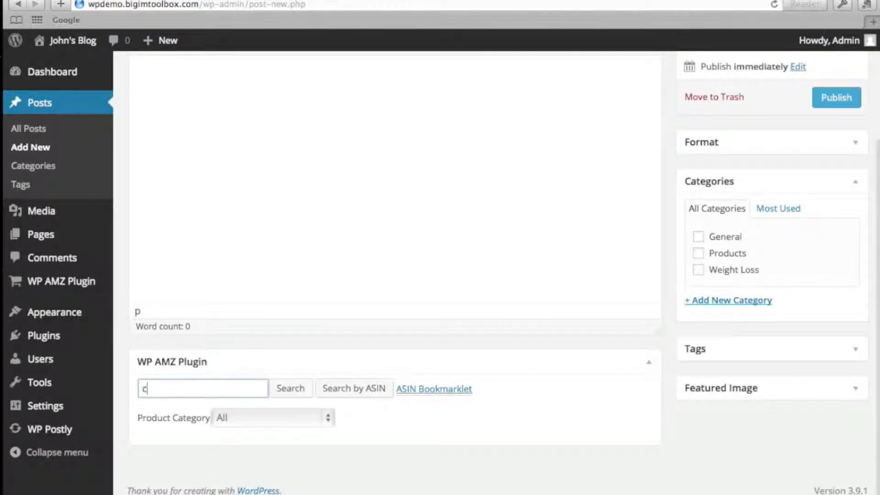
{"action": "type", "text": "offee machine"}
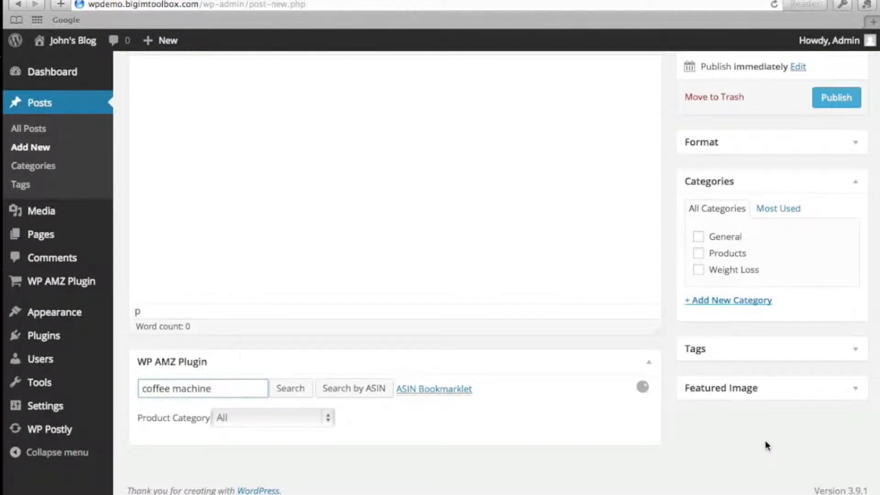
{"action": "left_click", "coordinate": [290, 388]}
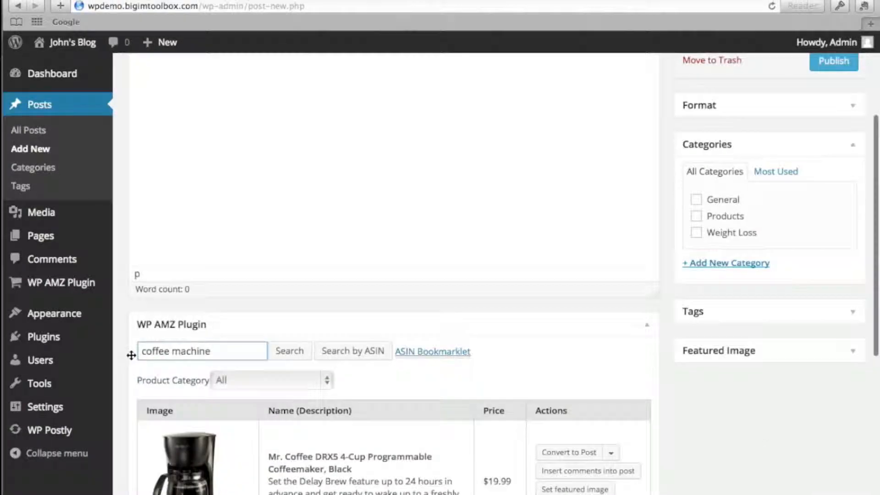
{"action": "scroll", "scroll_direction": "down", "scroll_amount": 3}
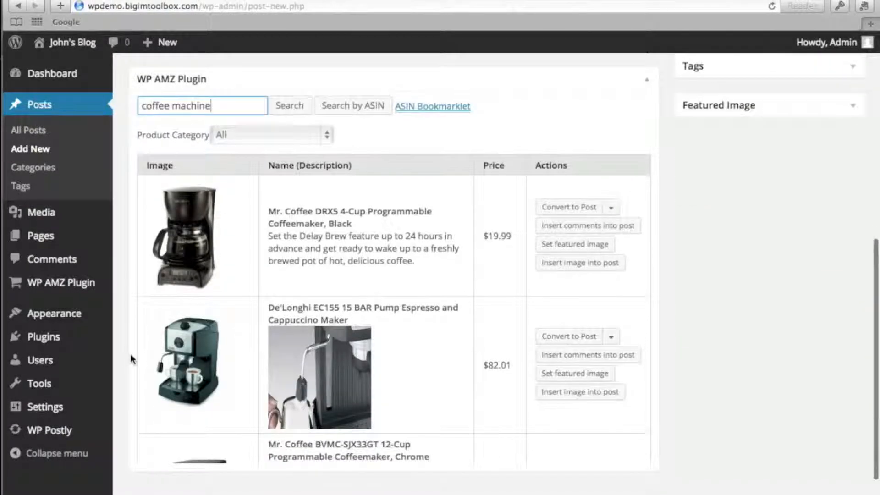
{"action": "scroll", "scroll_direction": "down", "scroll_amount": 3}
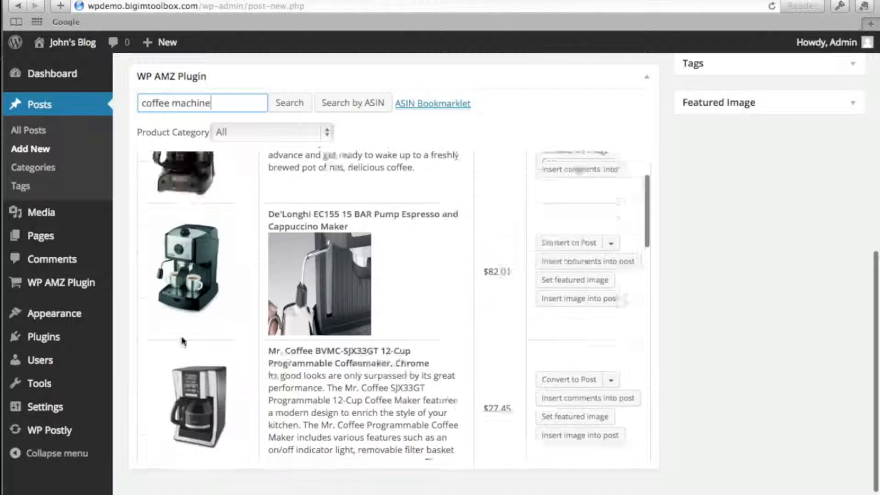
{"action": "scroll", "scroll_direction": "down", "scroll_amount": 3}
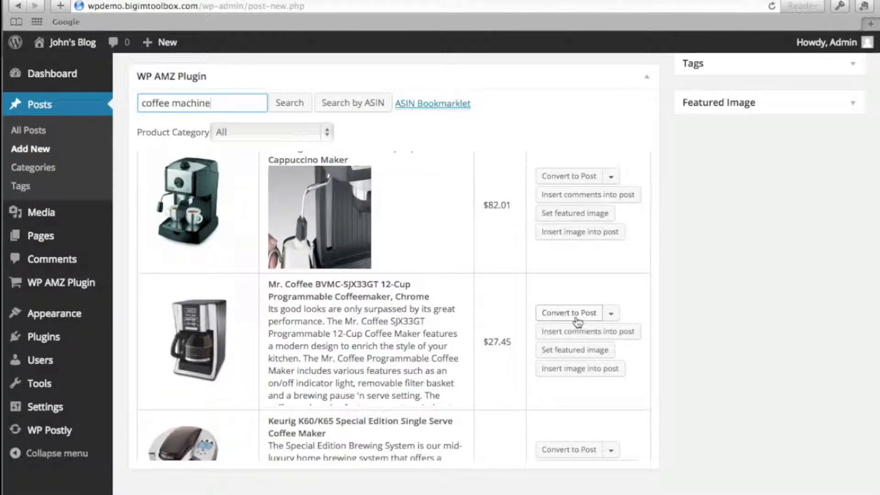
- Convert the Mr. Coffee BVMC-SJX33GT 12-Cup Coffeemaker to post content and insert its photo
{"action": "left_click", "coordinate": [568, 313]}
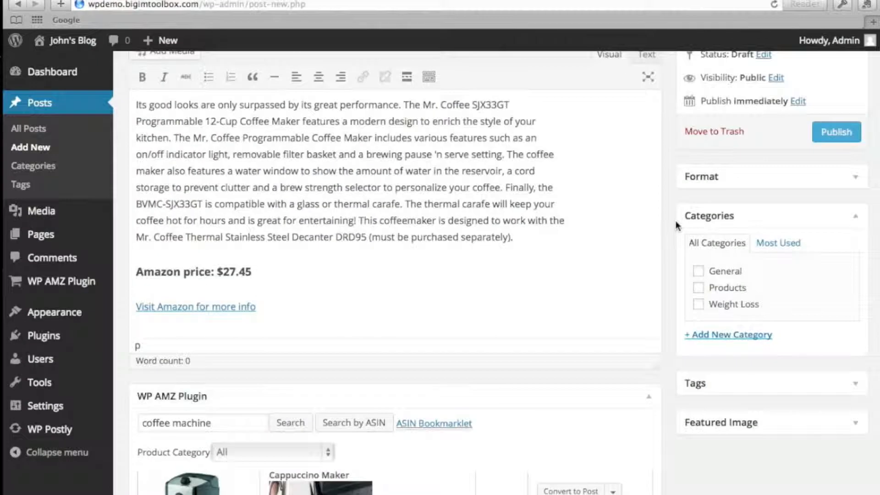
{"action": "scroll", "scroll_direction": "down", "scroll_amount": 3}
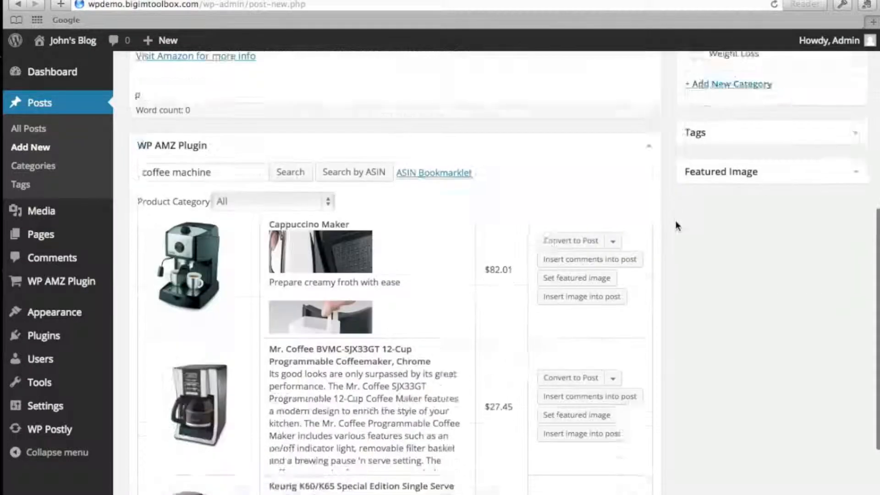
{"action": "scroll", "scroll_direction": "down", "scroll_amount": 3}
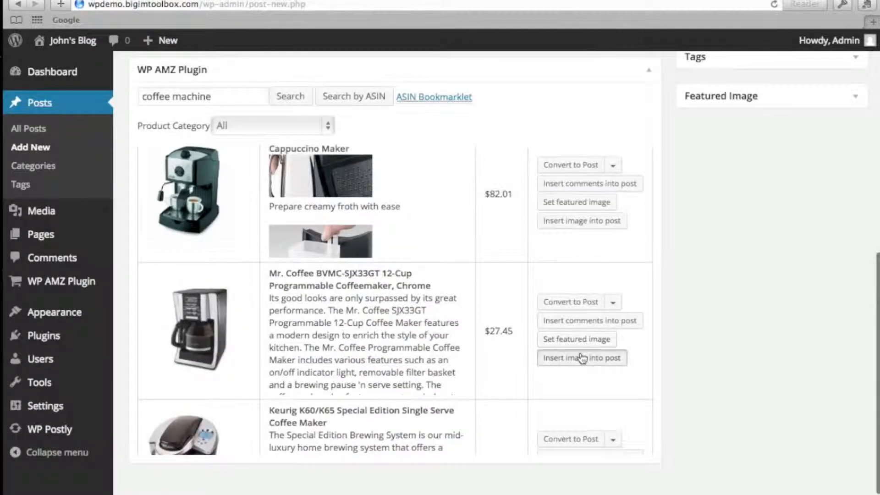
{"action": "left_click", "coordinate": [582, 358]}
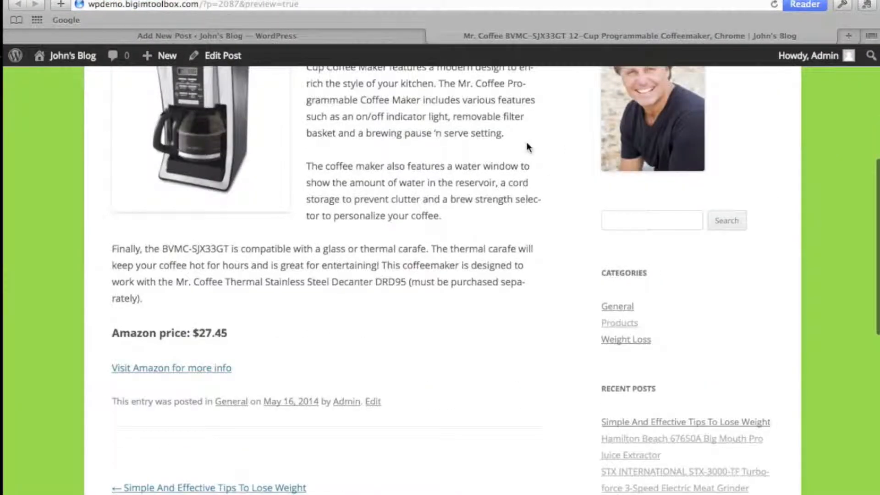
{"action": "mouse_move", "coordinate": [751, 68]}
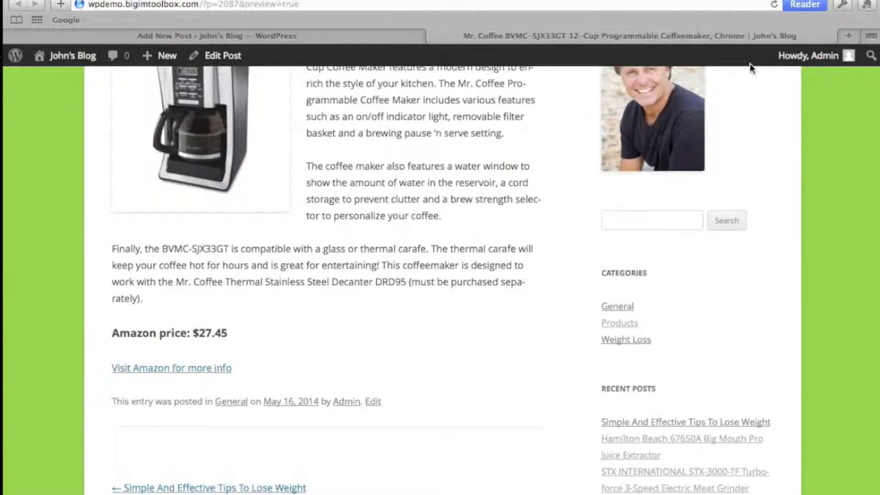